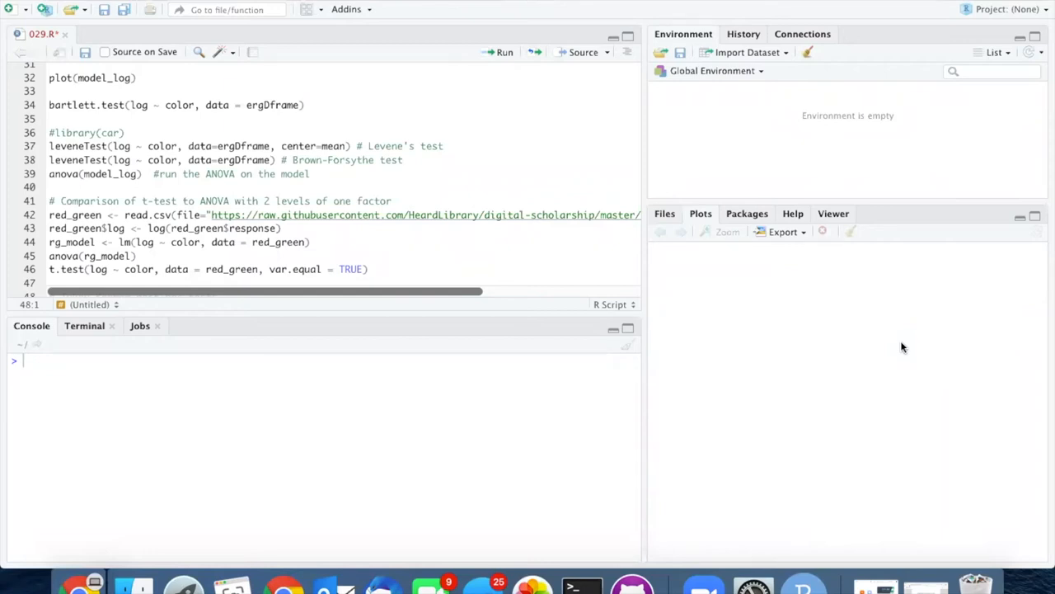
{"action": "mouse_move", "coordinate": [1043, 320]}
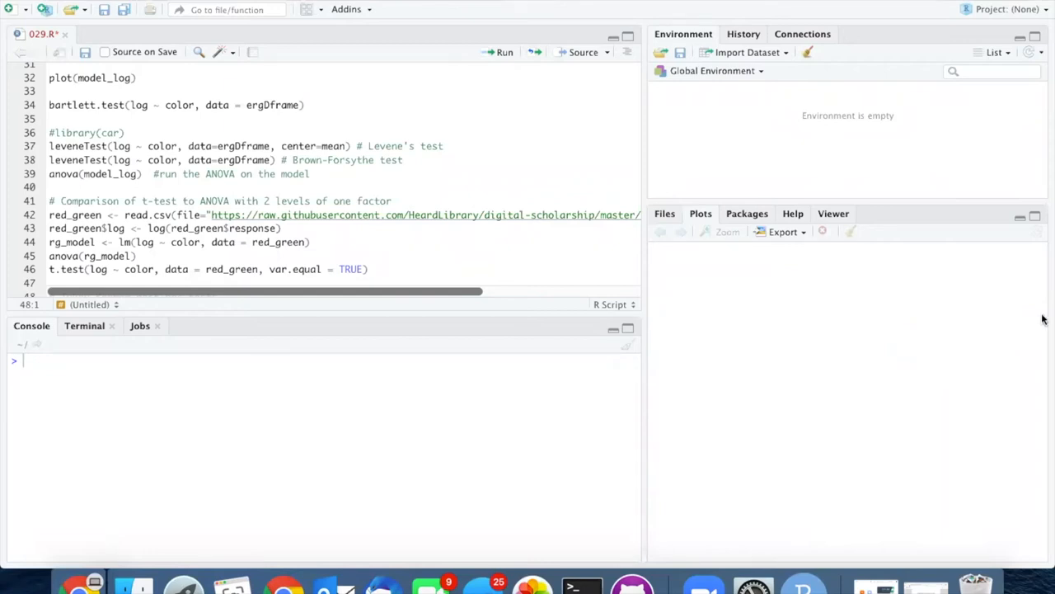
{"action": "mouse_move", "coordinate": [608, 228]}
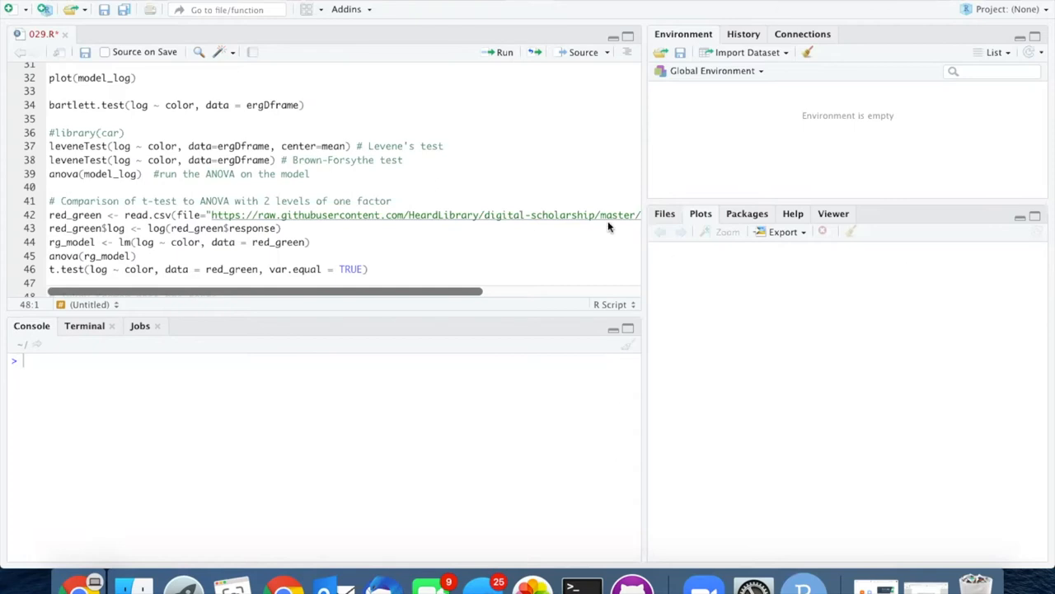
{"action": "mouse_move", "coordinate": [608, 225]}
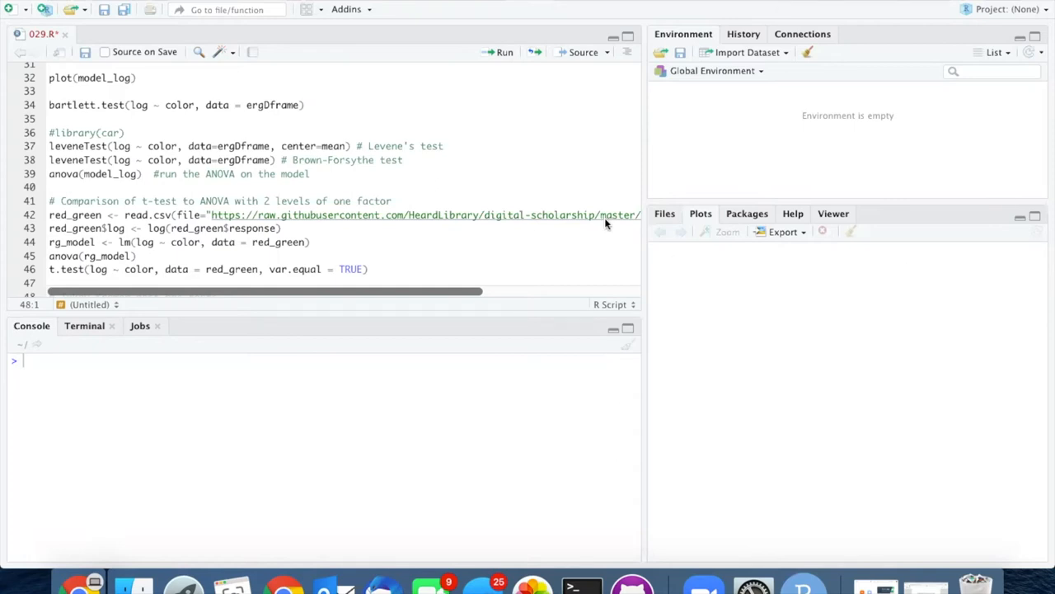
{"action": "mouse_move", "coordinate": [548, 223]}
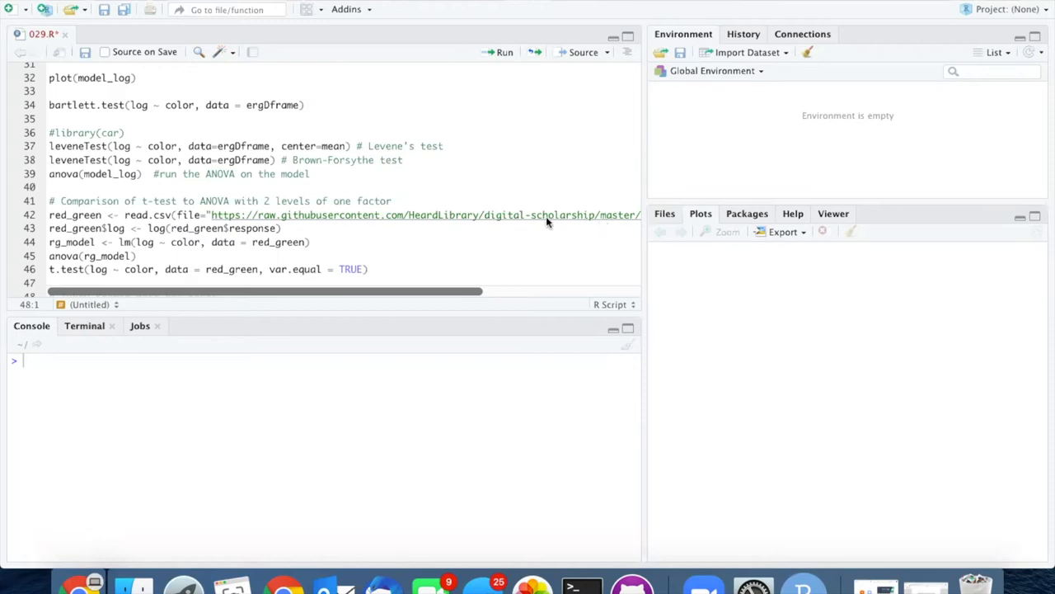
{"action": "mouse_move", "coordinate": [272, 215]}
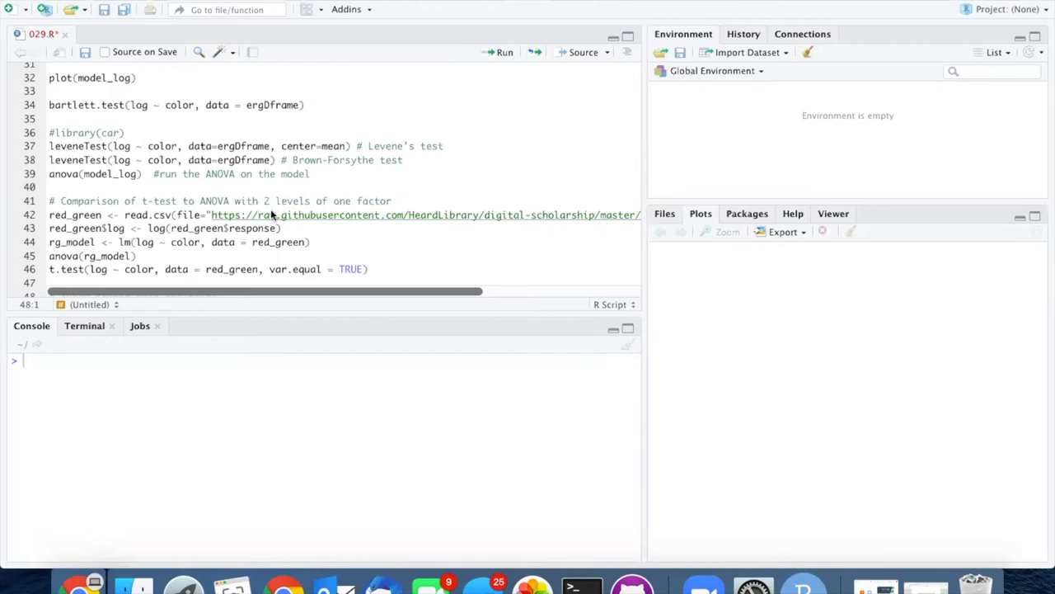
Run line 42 to read the red_green CSV from the web and scroll its 48 rows
{"action": "left_click", "coordinate": [390, 87]}
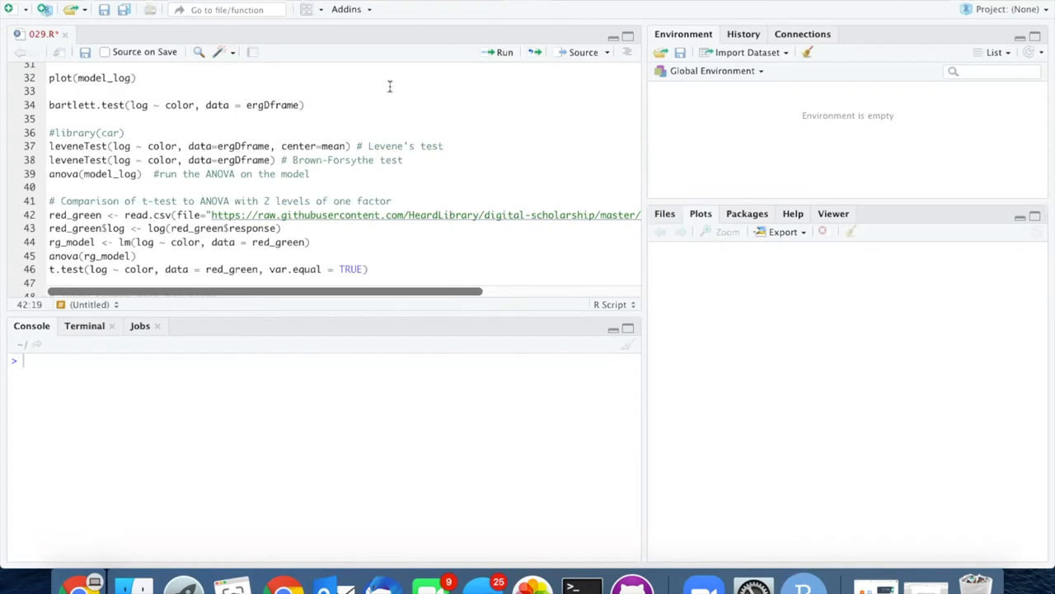
{"action": "left_click", "coordinate": [504, 52]}
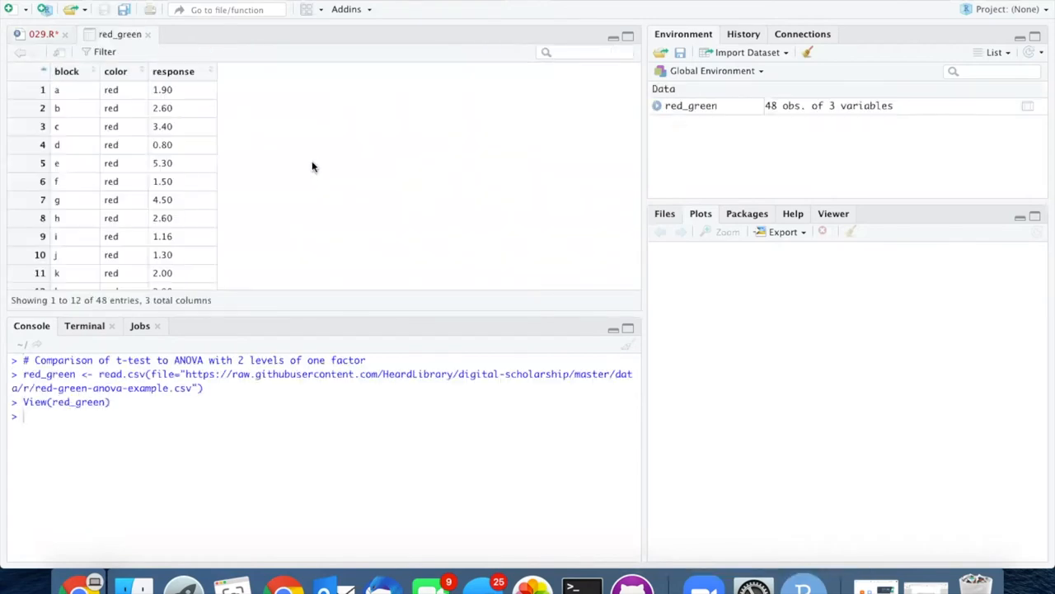
{"action": "scroll", "scroll_direction": "down", "scroll_amount": 3}
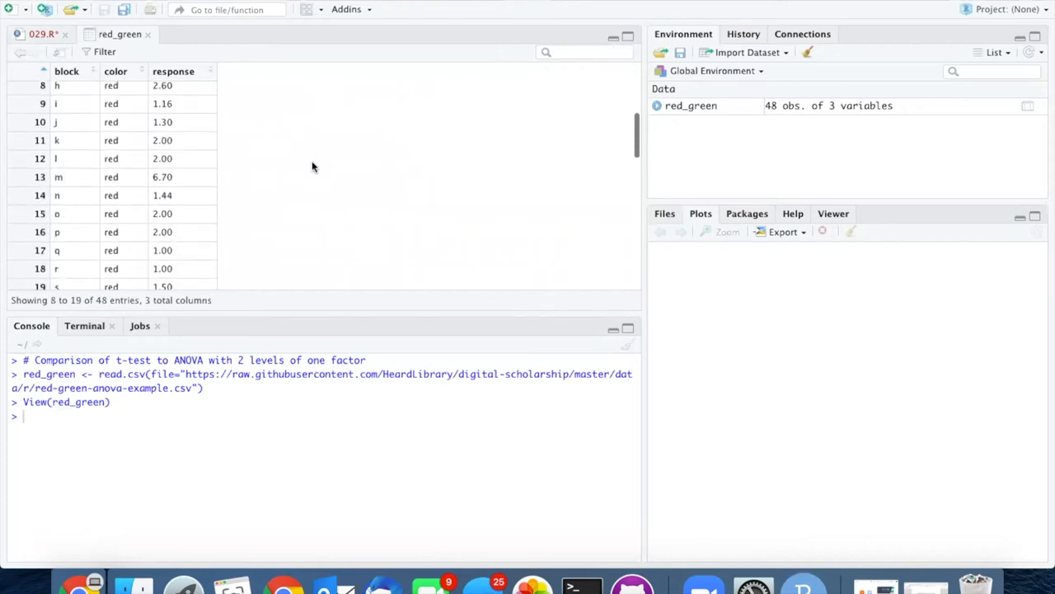
{"action": "scroll", "scroll_direction": "down", "scroll_amount": 3}
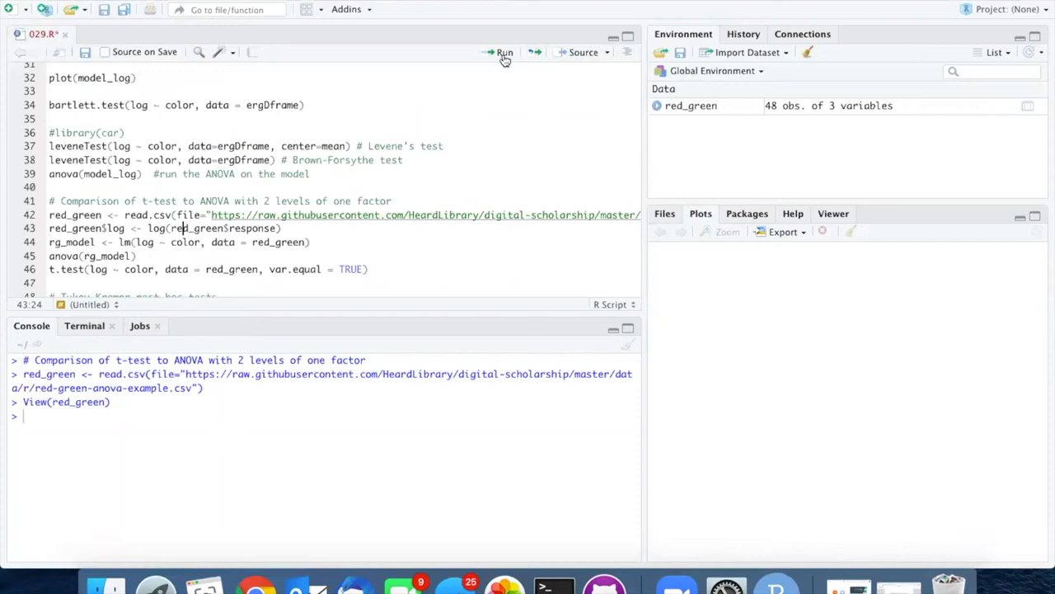
Run lines 43–45: create red_green$log, fit rg_model with lm, and print anova(rg_model)
{"action": "left_click", "coordinate": [504, 52]}
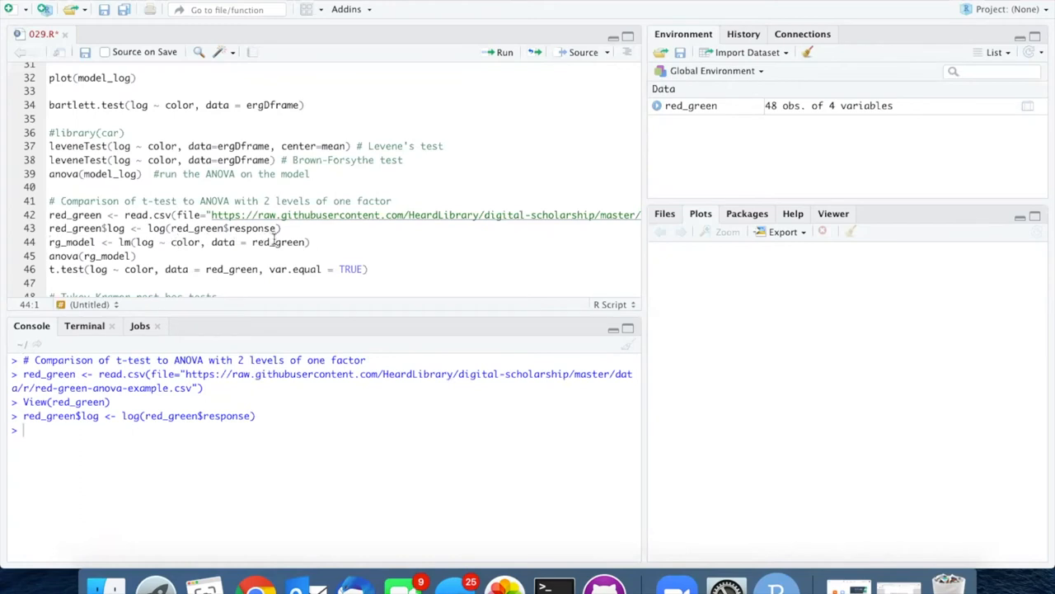
{"action": "left_click", "coordinate": [504, 52]}
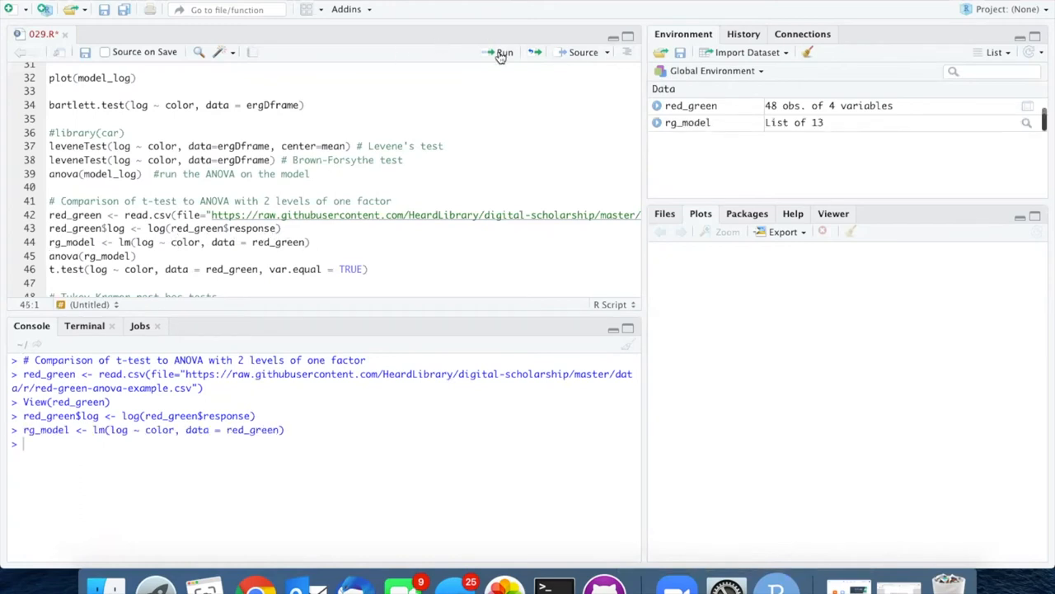
{"action": "left_click", "coordinate": [504, 52]}
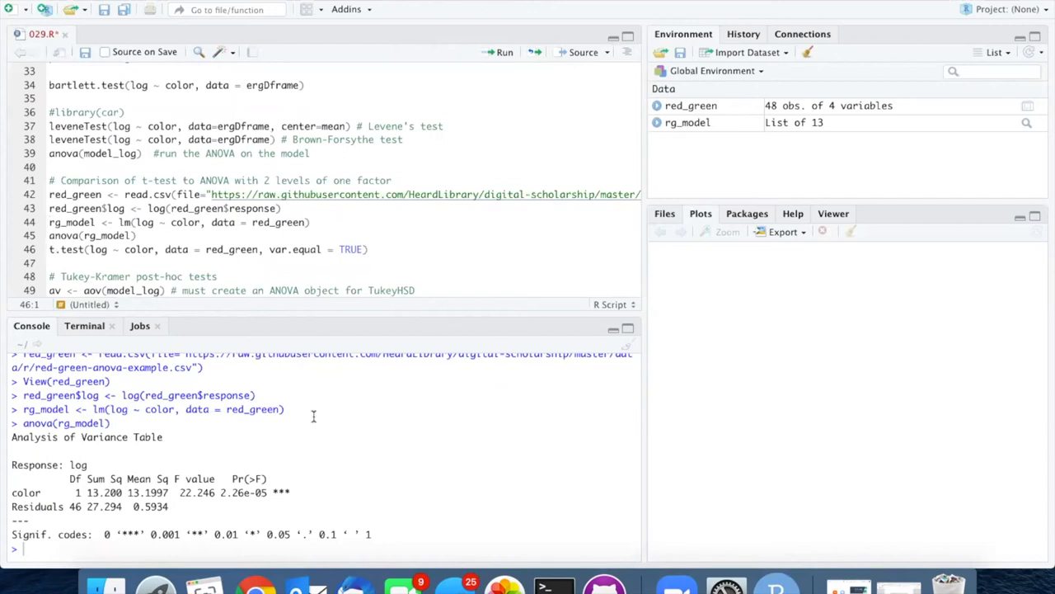
{"action": "mouse_move", "coordinate": [264, 493]}
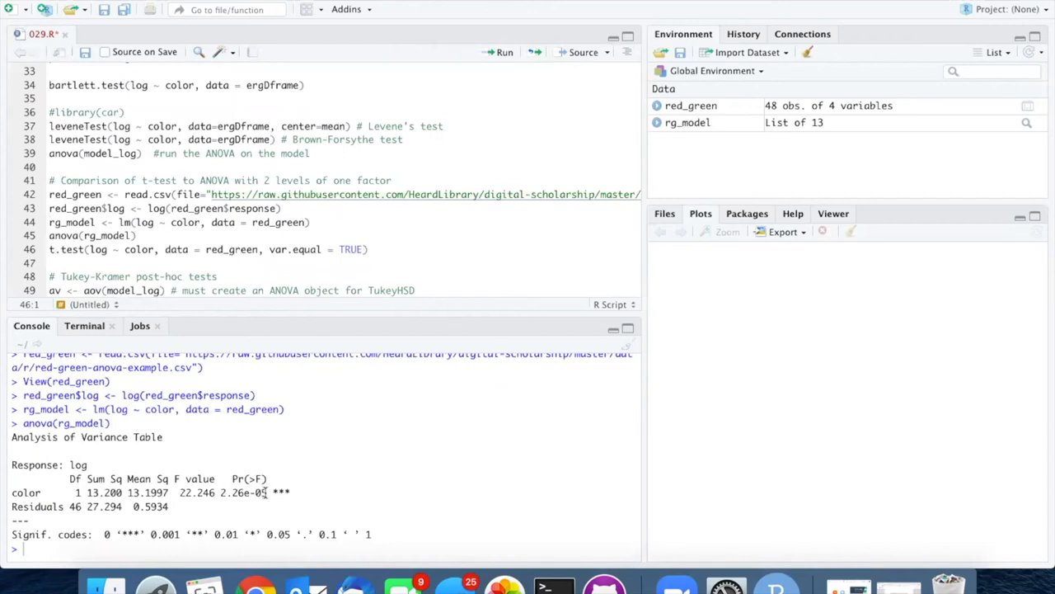
{"action": "left_click_drag", "start_coordinate": [221, 492], "coordinate": [264, 492]}
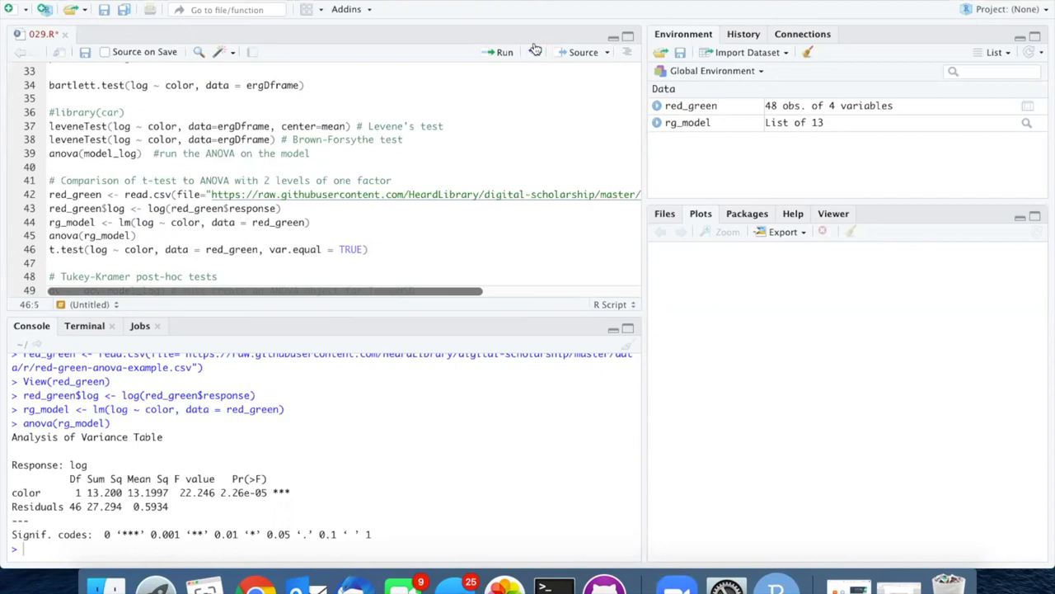
Run t.test(log ~ color, var.equal = TRUE) on red_green, giving p = 2.26e-05
{"action": "left_click", "coordinate": [498, 51]}
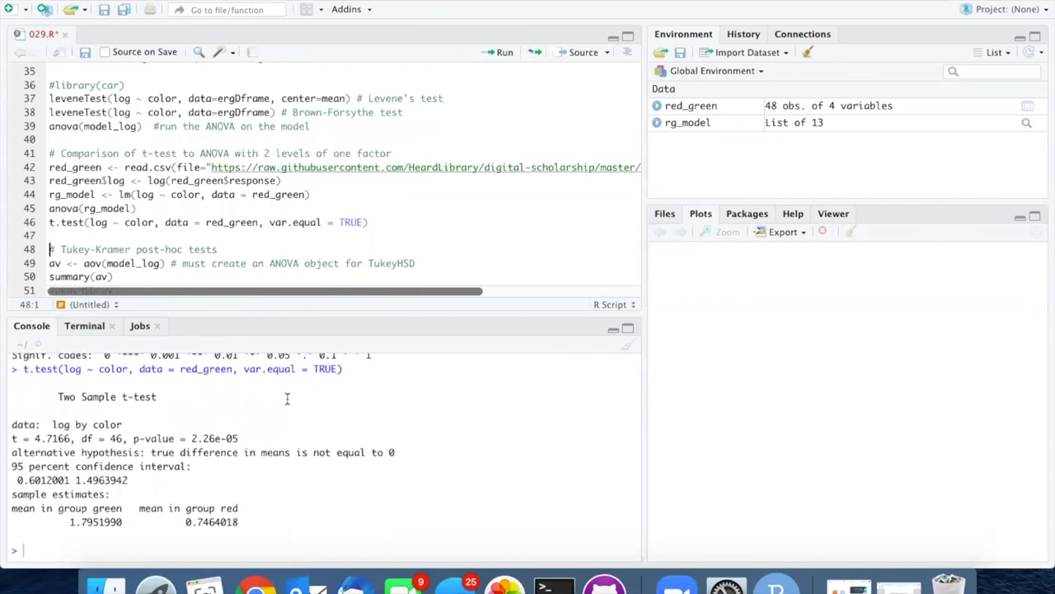
{"action": "scroll", "scroll_direction": "up", "scroll_amount": 3}
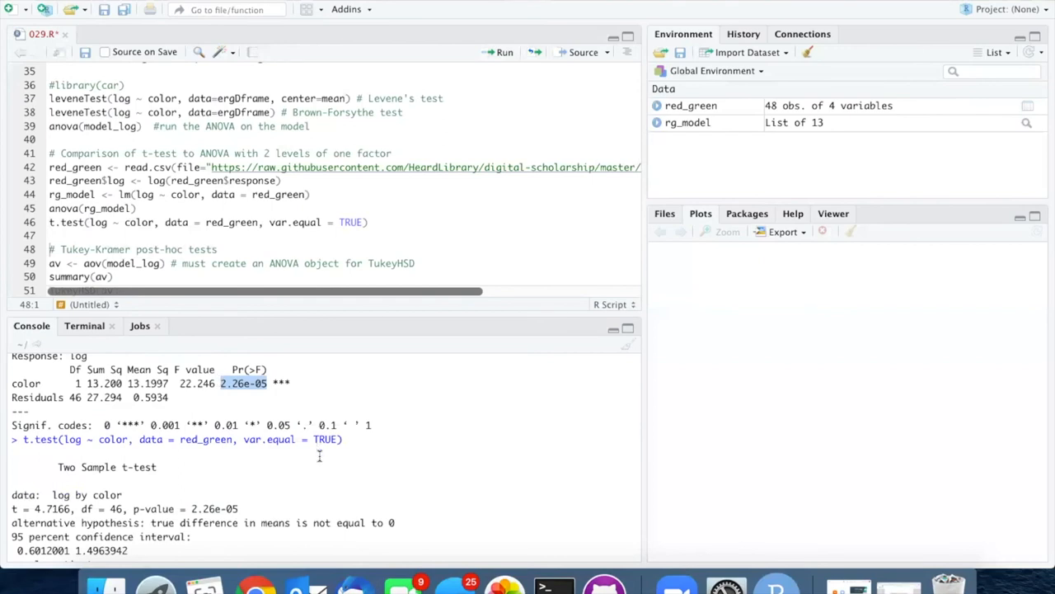
{"action": "mouse_move", "coordinate": [89, 484]}
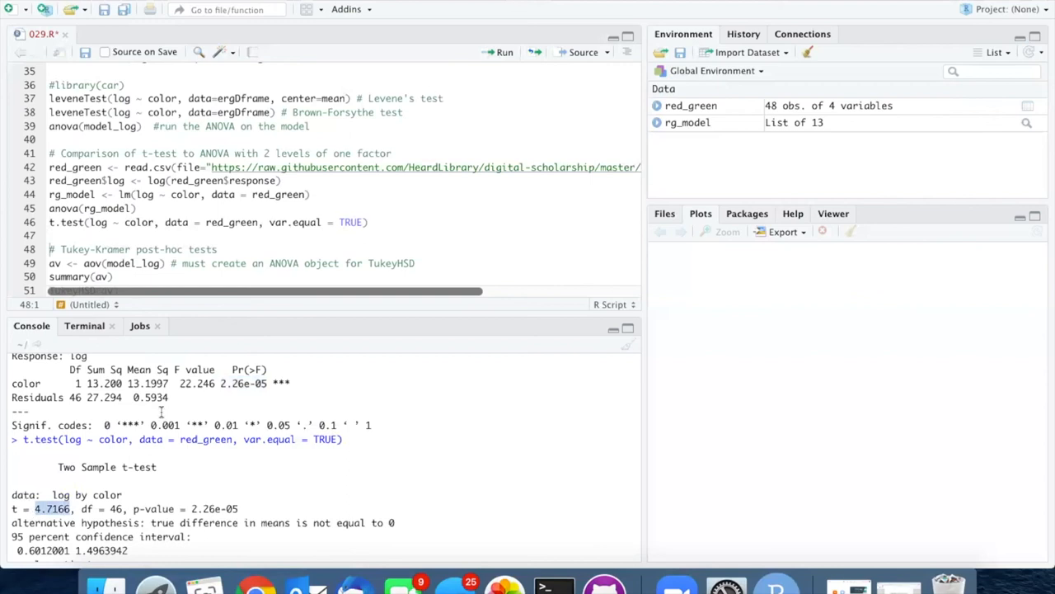
{"action": "double_click", "coordinate": [196, 383]}
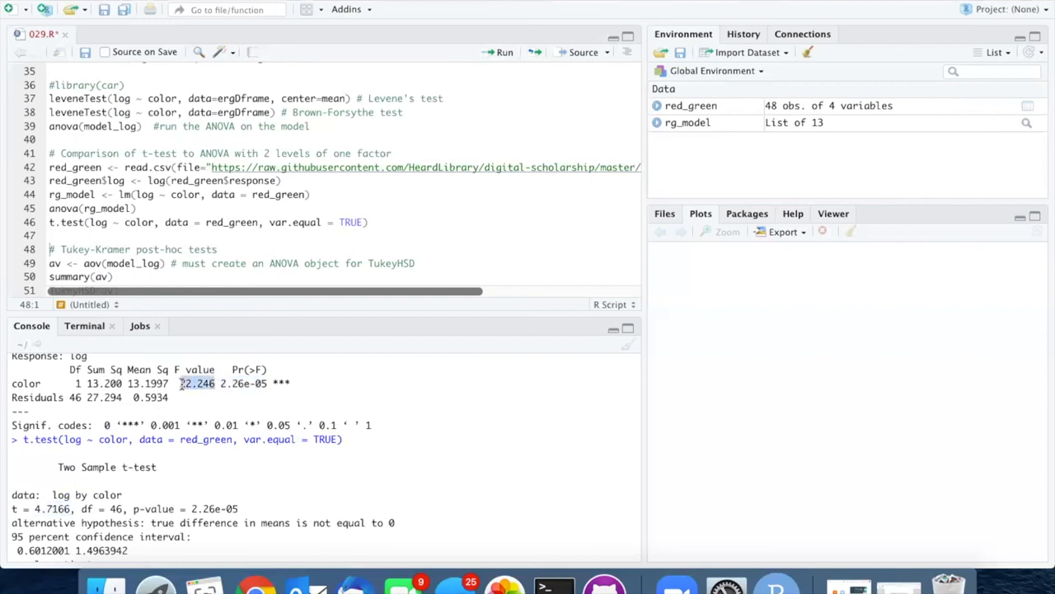
{"action": "left_click", "coordinate": [242, 401]}
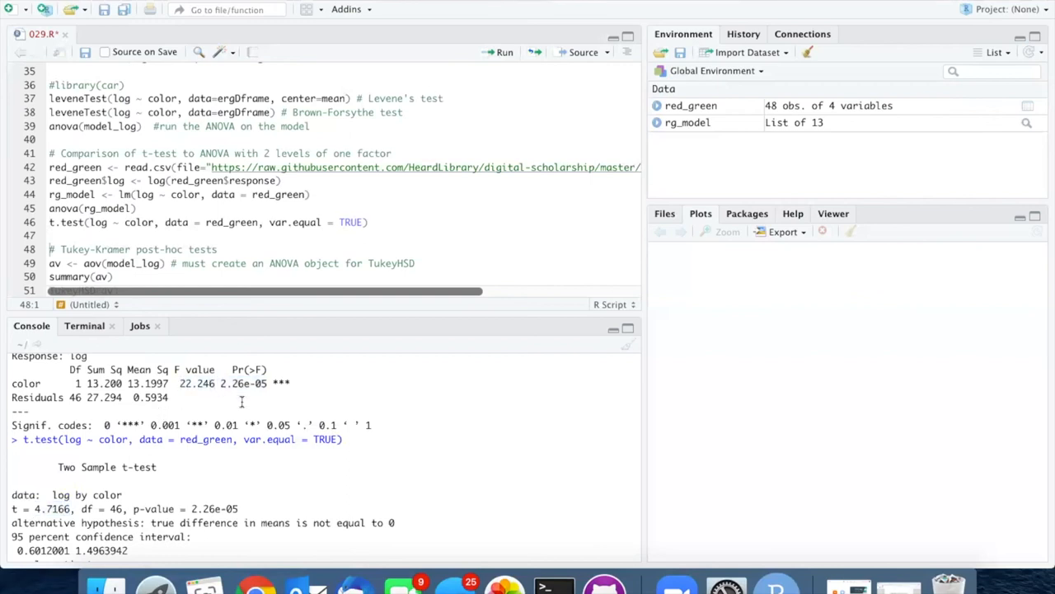